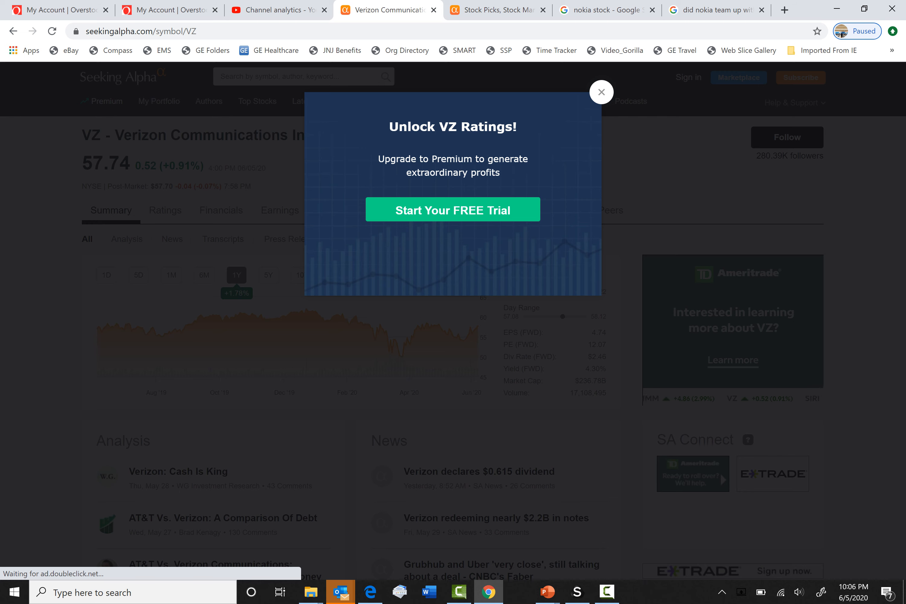
Dismiss the 'Unlock VZ Ratings!' premium popup covering Verizon's quote page.
left_click(601, 92)
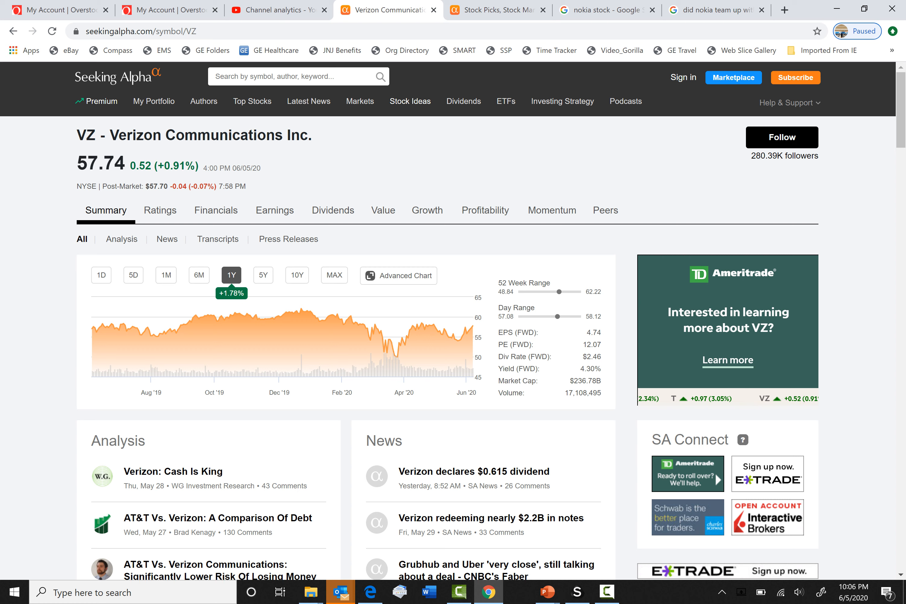
mouse_move(209, 322)
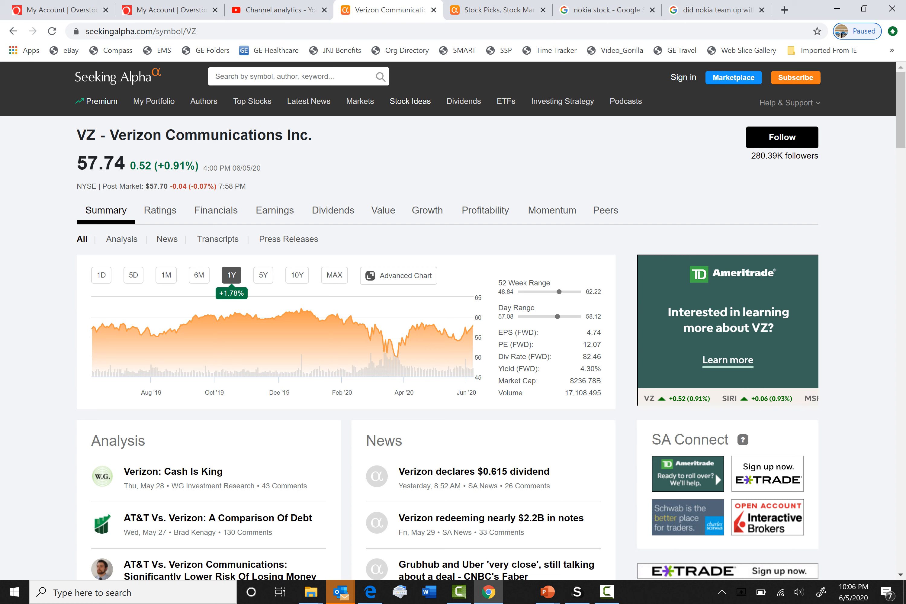
mouse_move(239, 314)
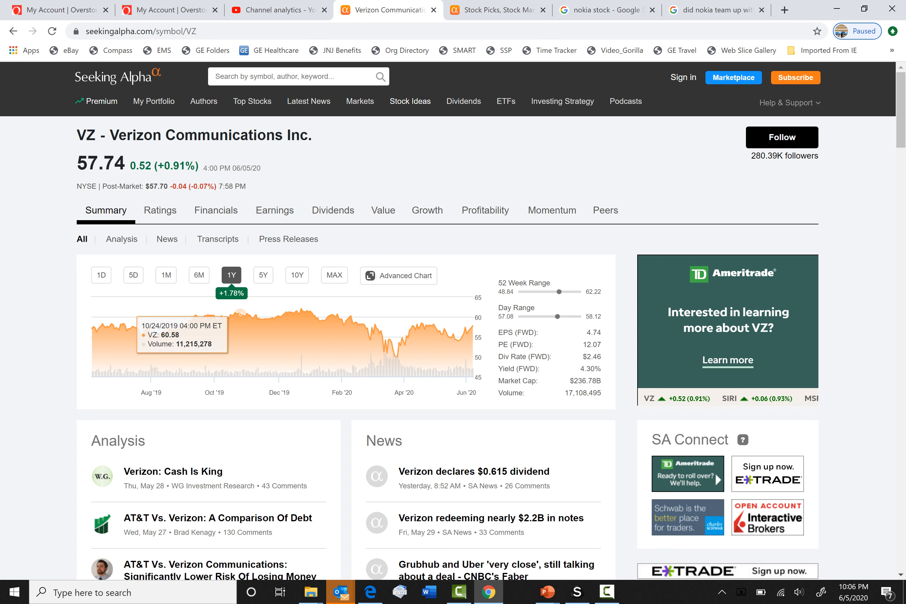
mouse_move(388, 338)
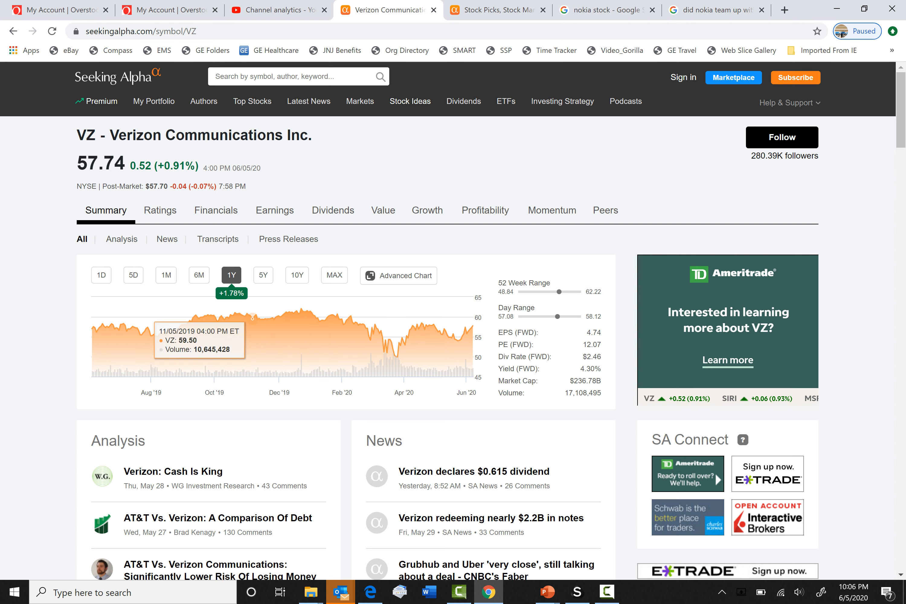
mouse_move(273, 316)
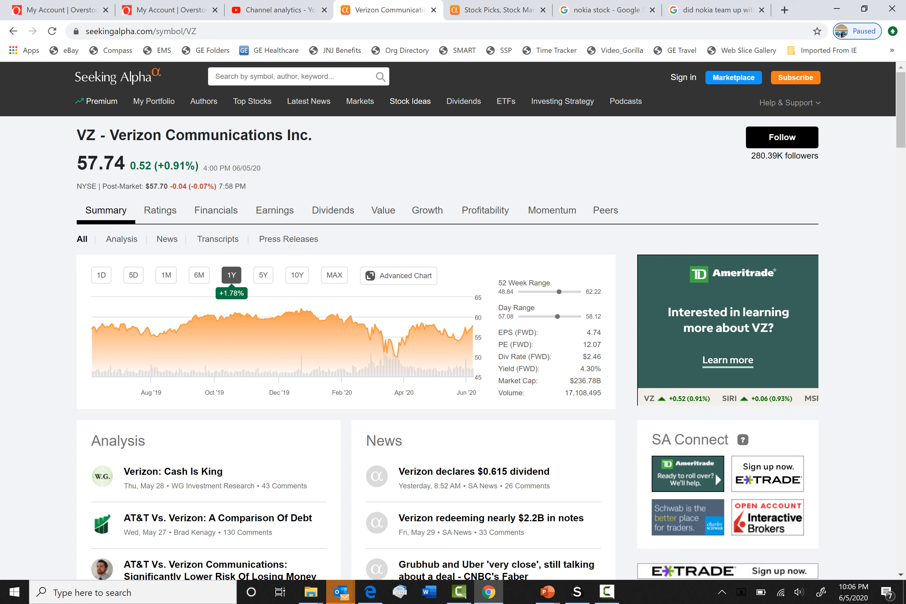
Open Verizon's Dividends scorecard link from the quote page.
right_click(333, 210)
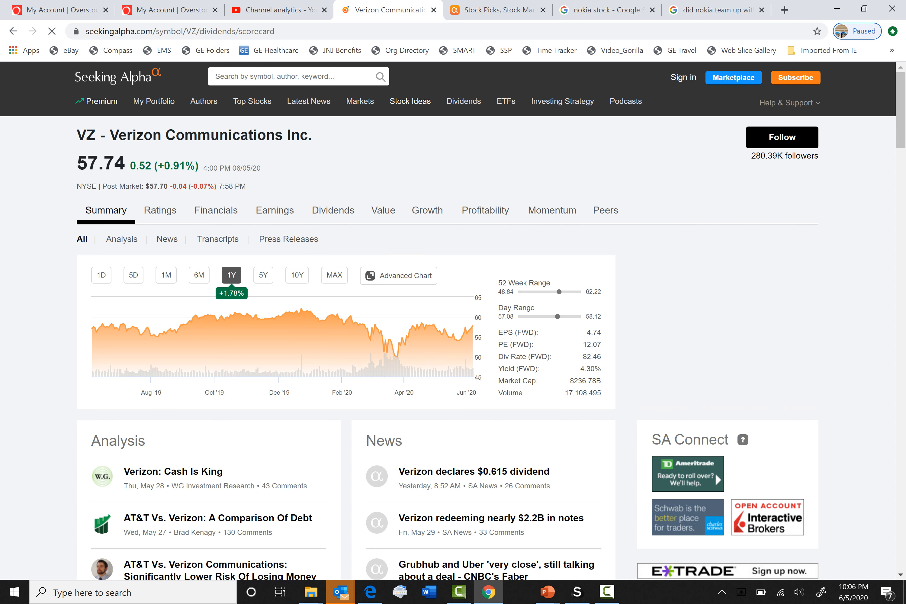
left_click(333, 210)
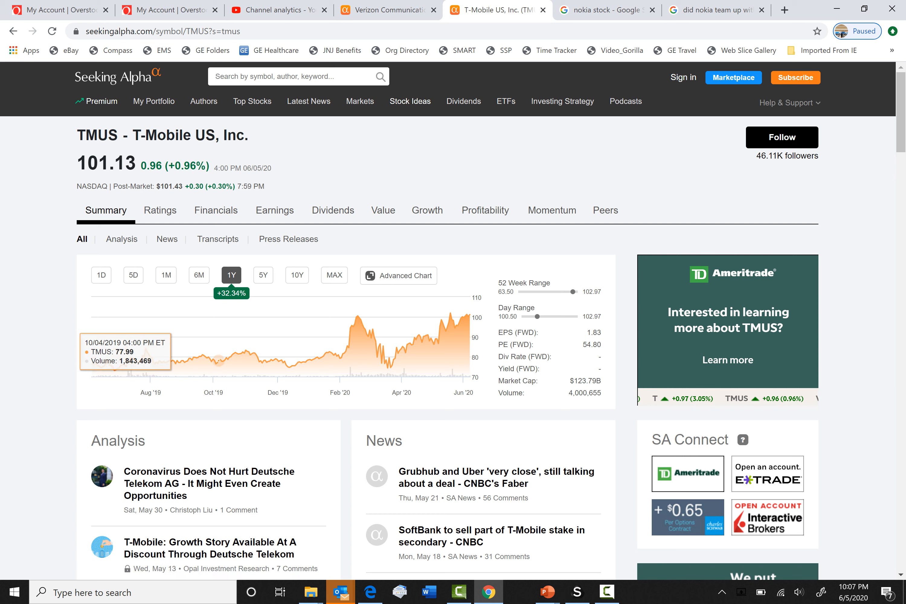
mouse_move(353, 316)
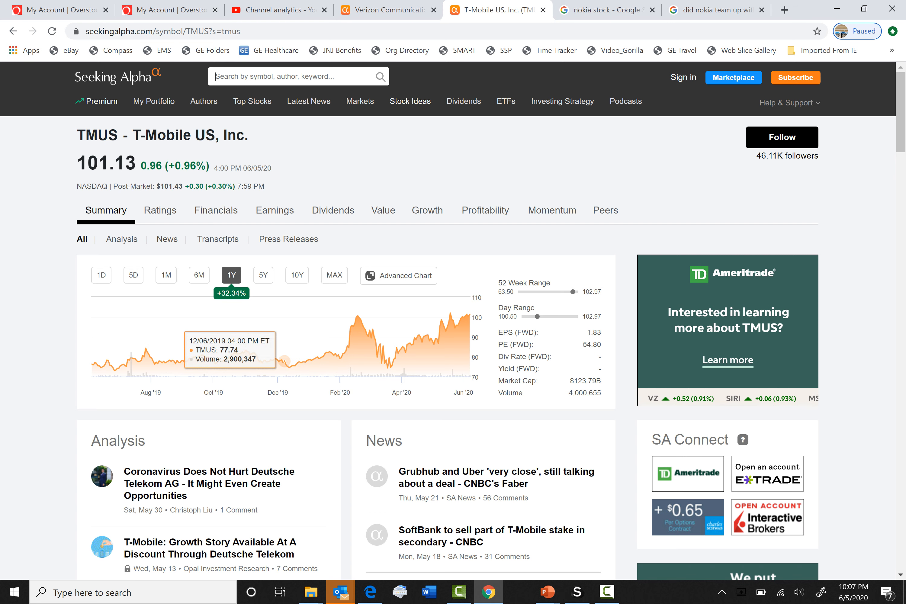
mouse_move(340, 328)
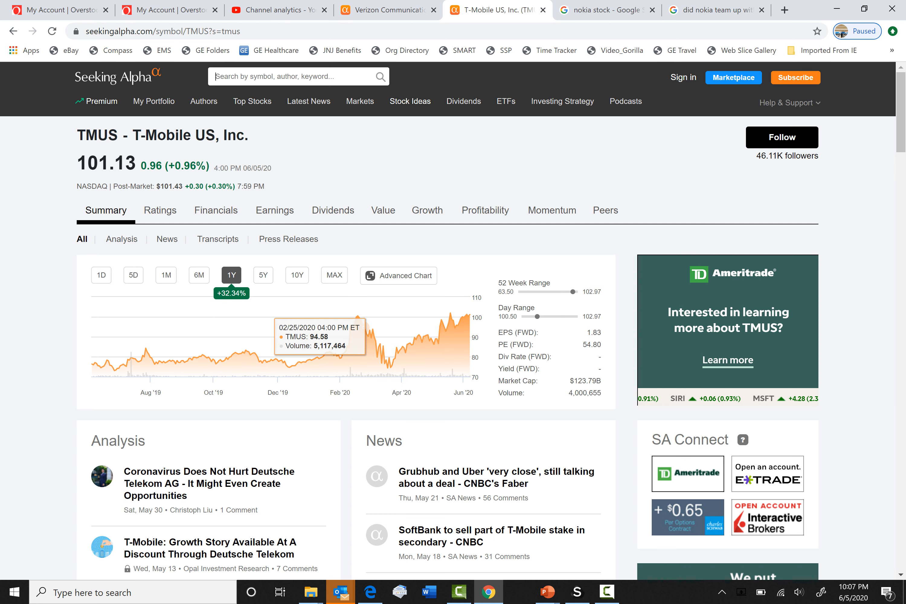
mouse_move(338, 327)
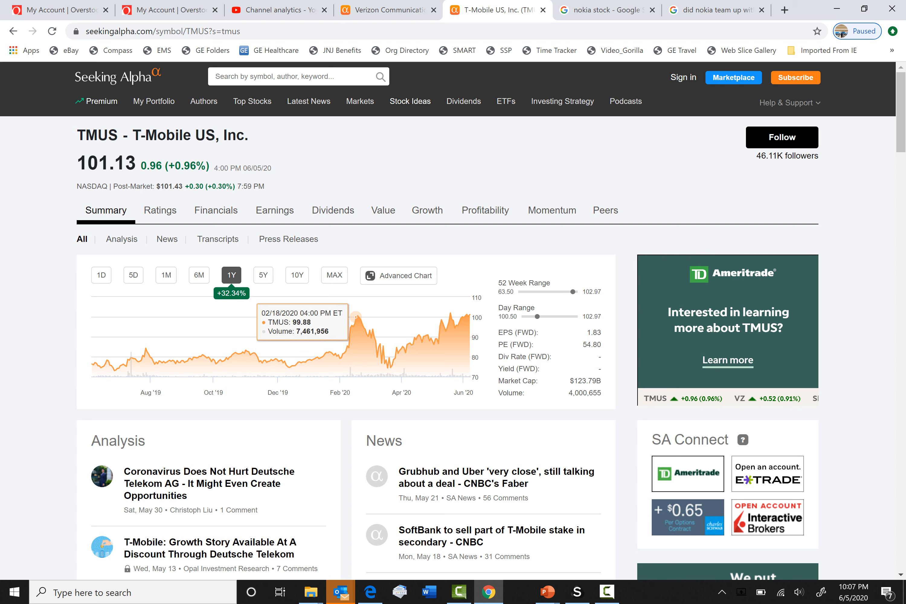
mouse_move(357, 315)
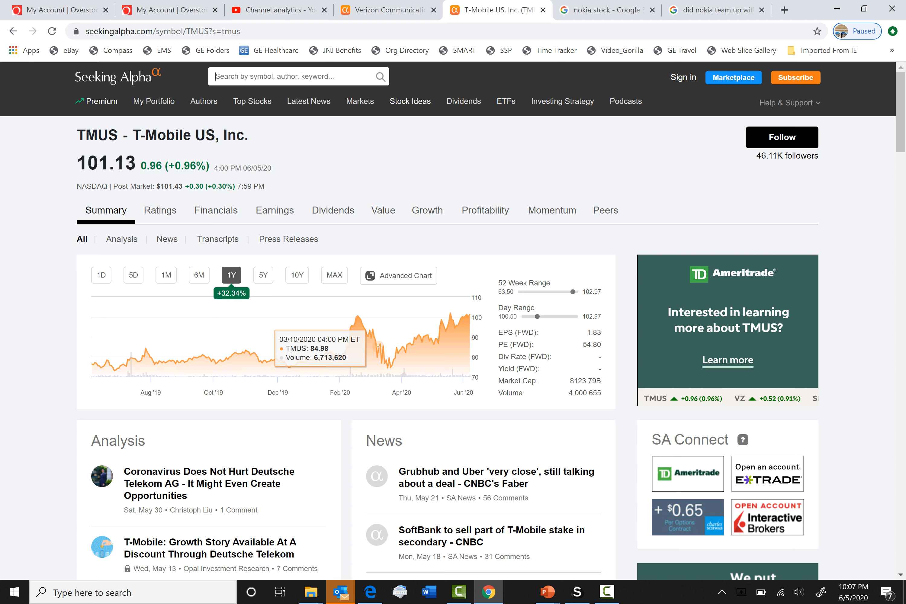
mouse_move(398, 318)
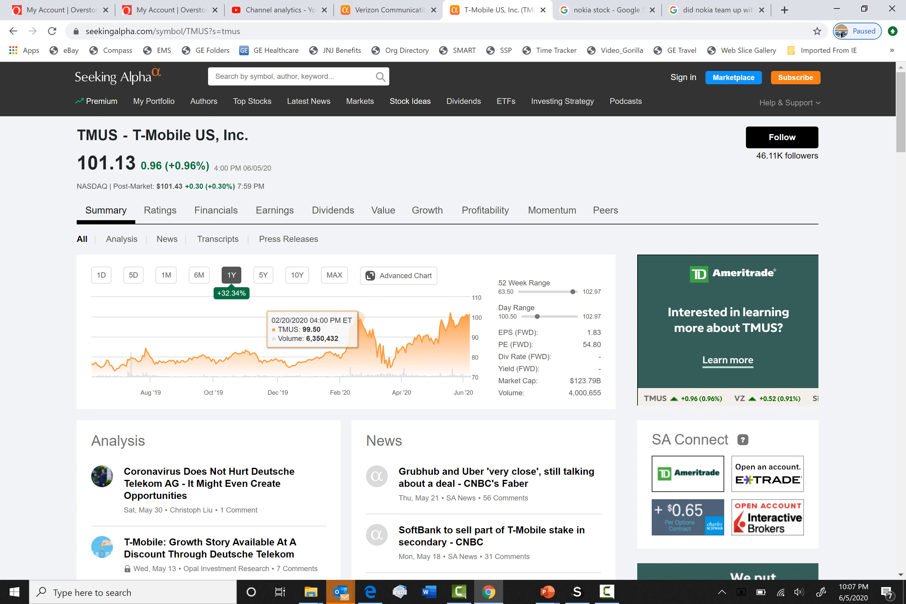
mouse_move(355, 321)
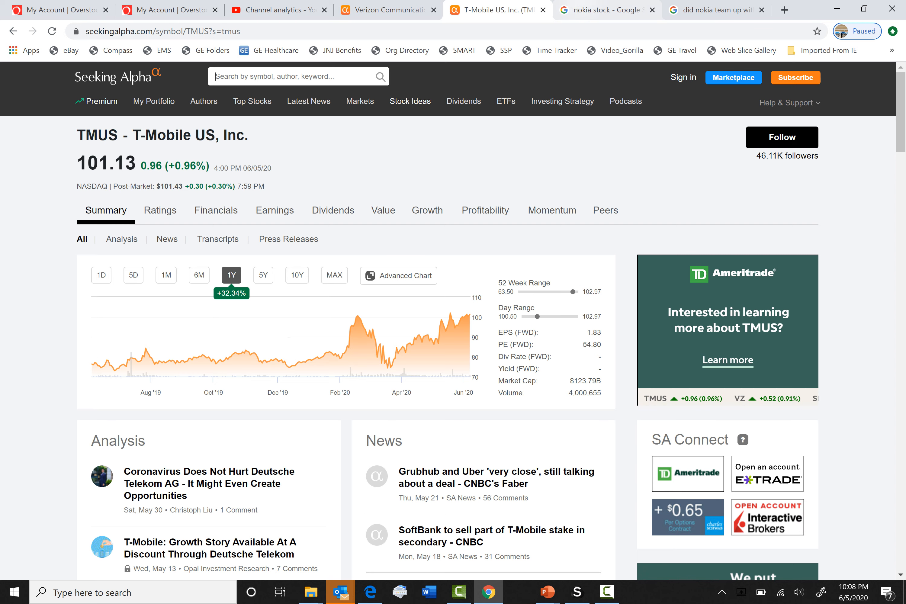
Switch to the Nokia Google tab and set the market summary chart to 6 months.
left_click(606, 10)
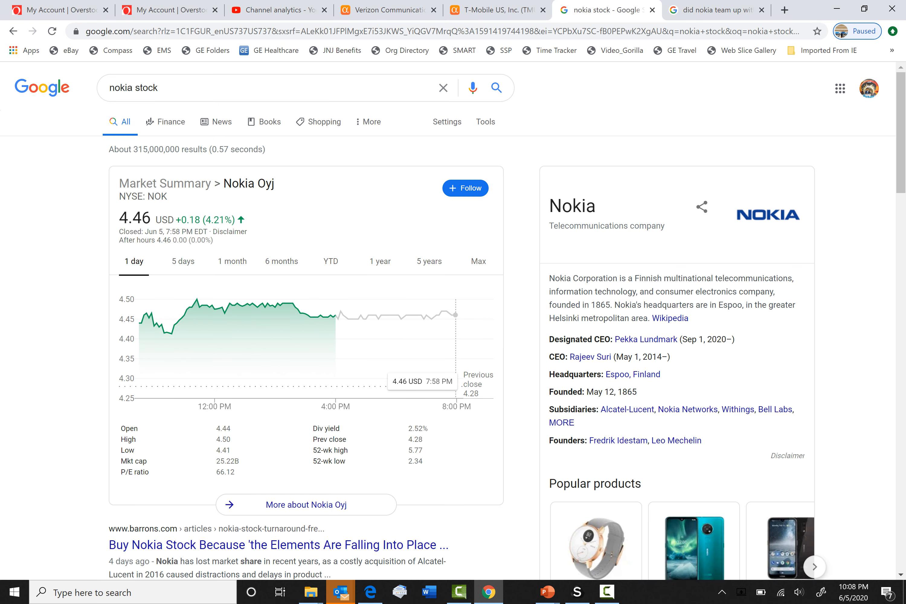
mouse_move(300, 314)
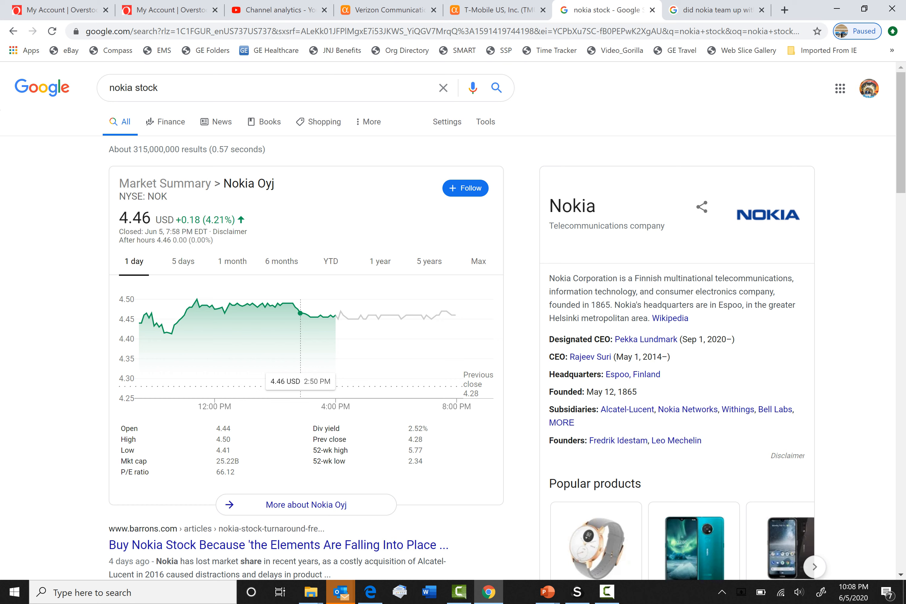
mouse_move(360, 314)
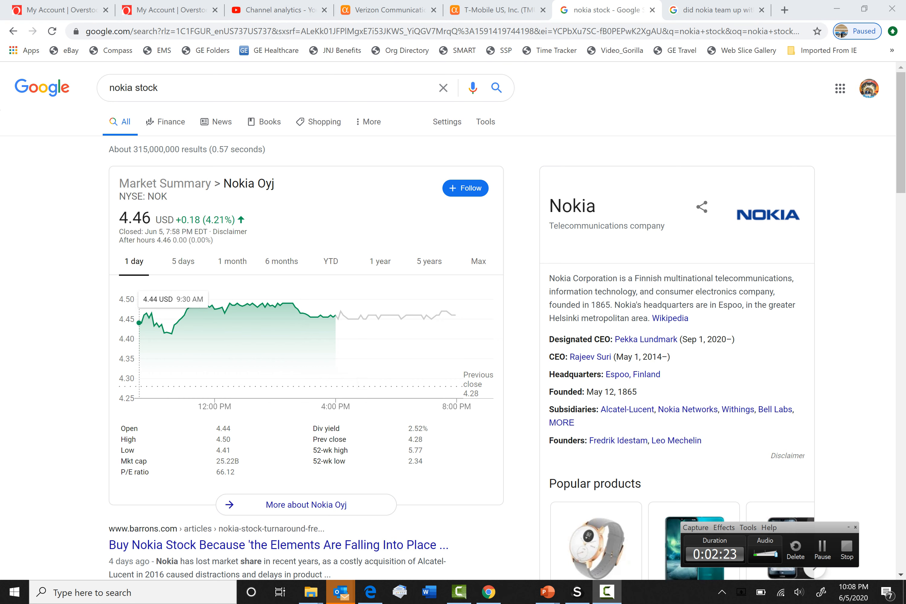
mouse_move(222, 305)
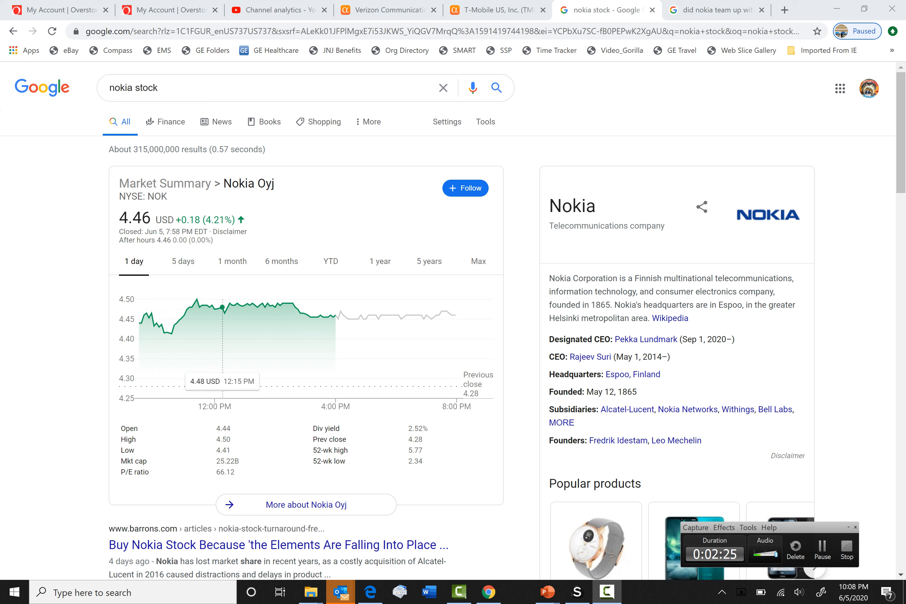
left_click(281, 261)
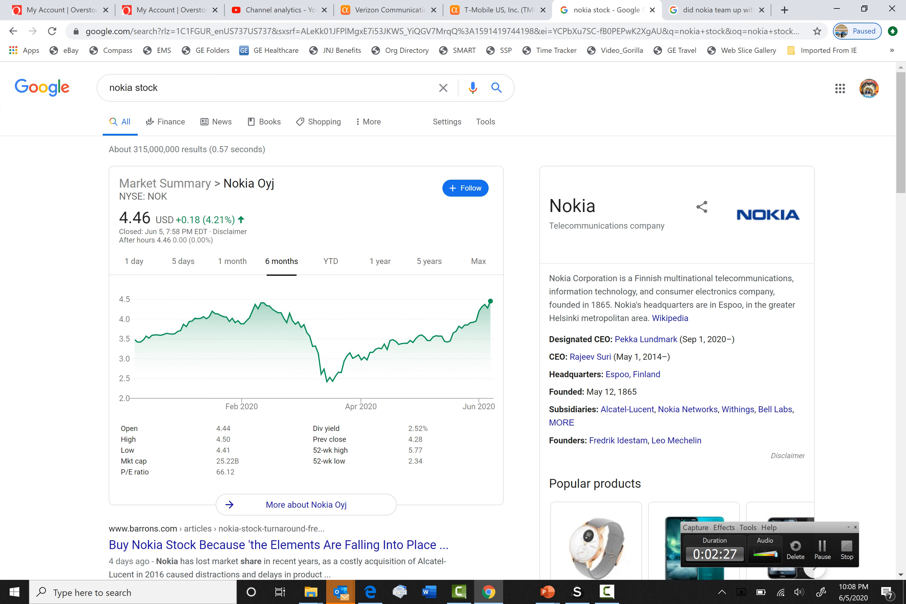
mouse_move(493, 302)
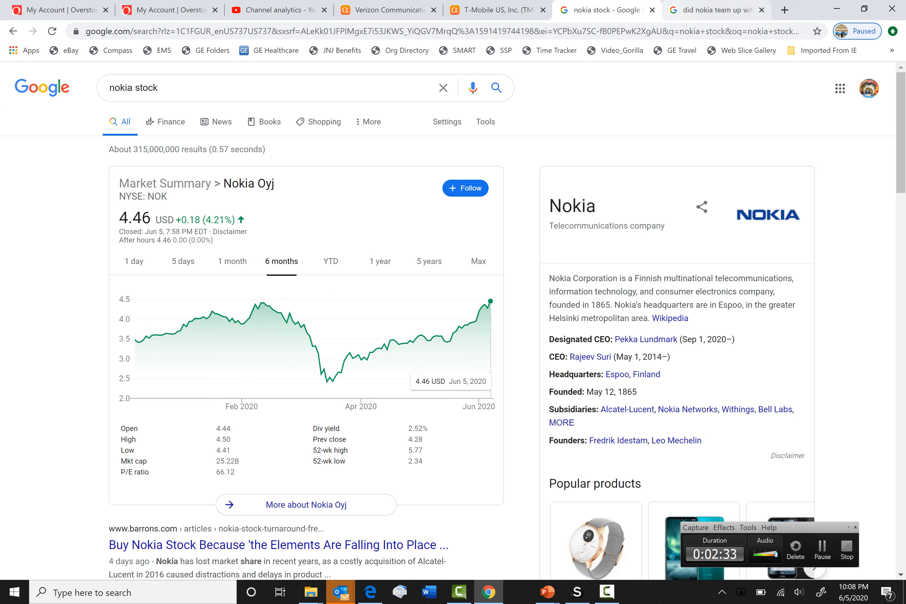
mouse_move(716, 10)
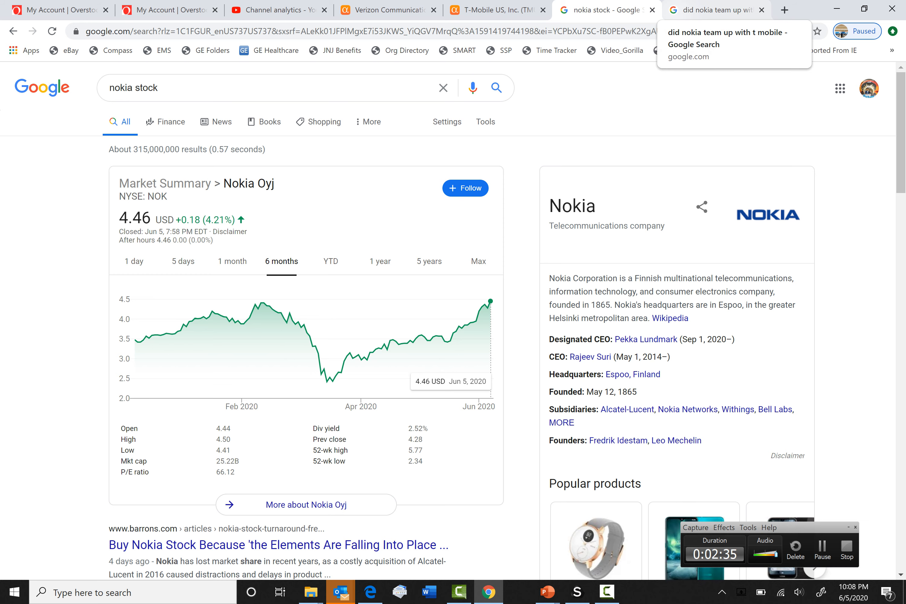